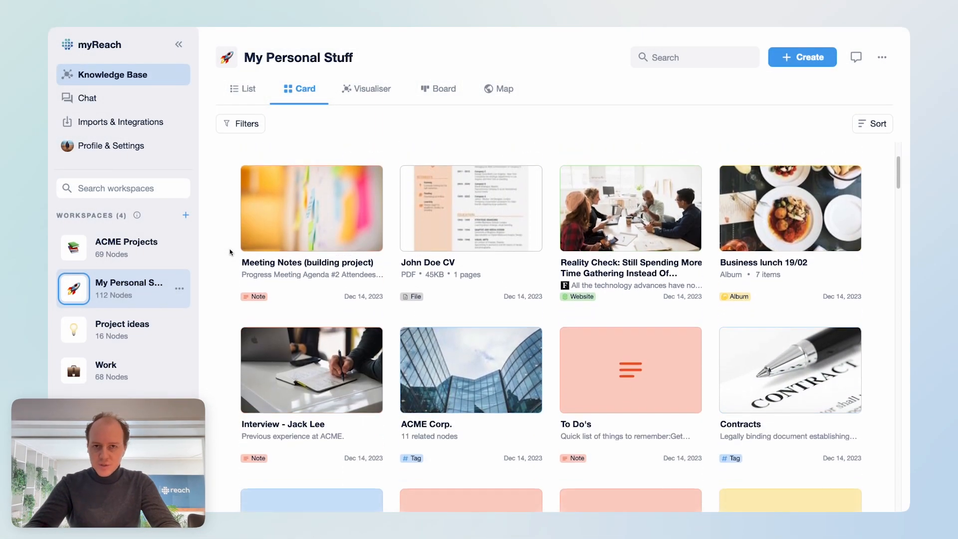
- Scroll the My Personal Stuff cards, switch to the Board view, and enter 'contra'
scroll("down", 3)
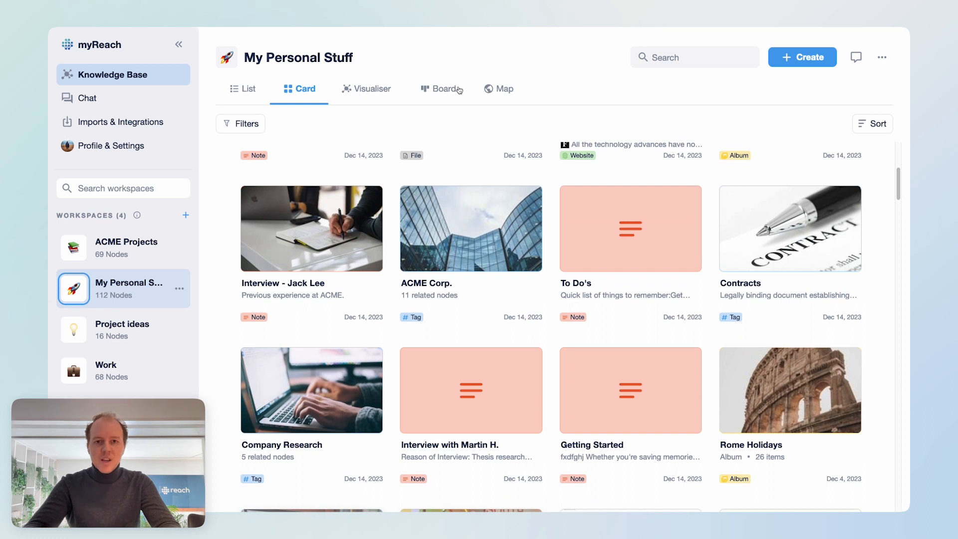
left_click(442, 88)
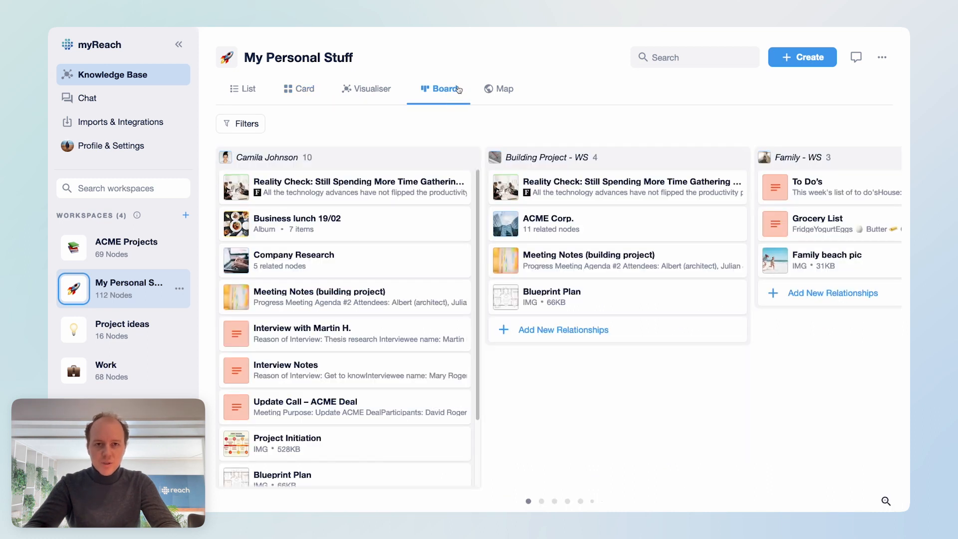
type("contra")
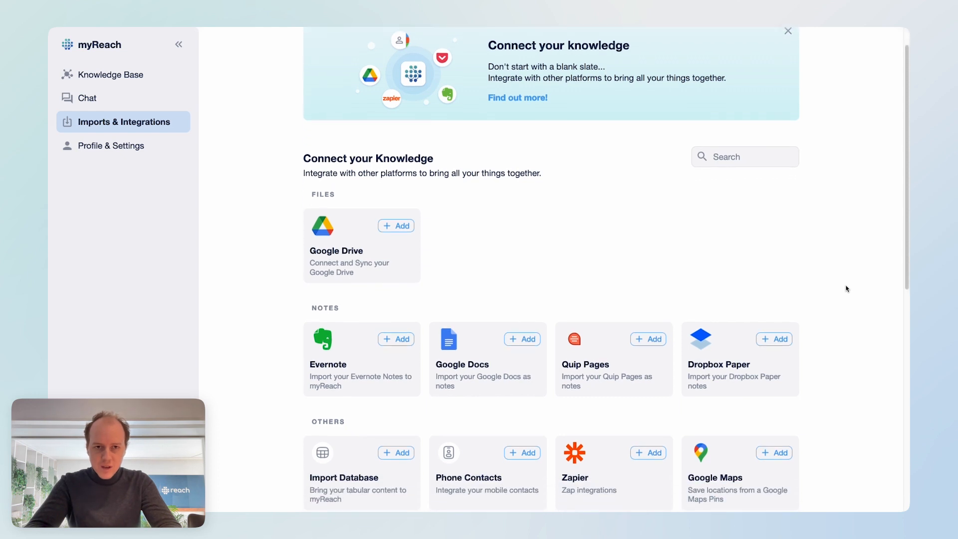
- Go back to the Knowledge Base to see nodes linking Camila Johnson, ACME Corp. and Company Research
left_click(787, 31)
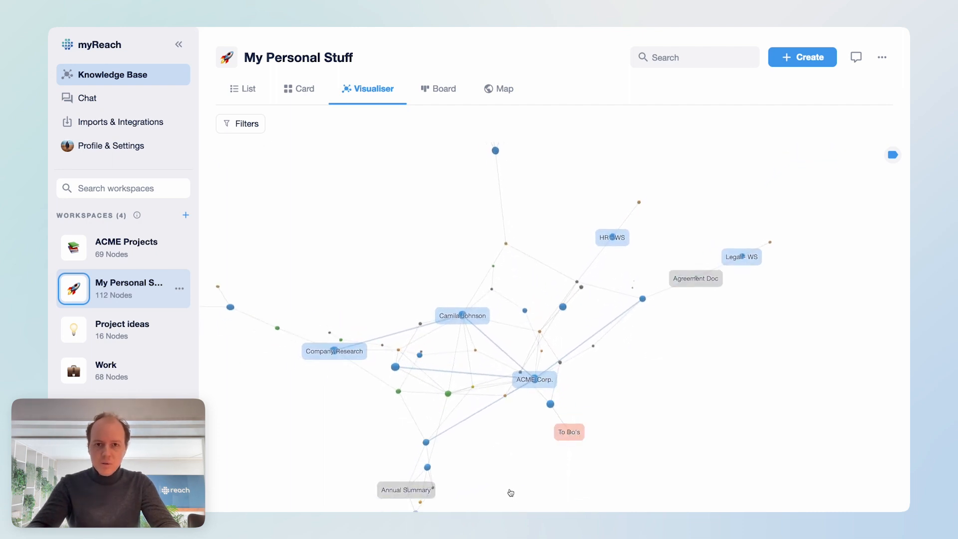
- Open the 'Robert Waldinger - What makes a good life.mp4' node's Properties, showing AI status Learned
left_click(533, 379)
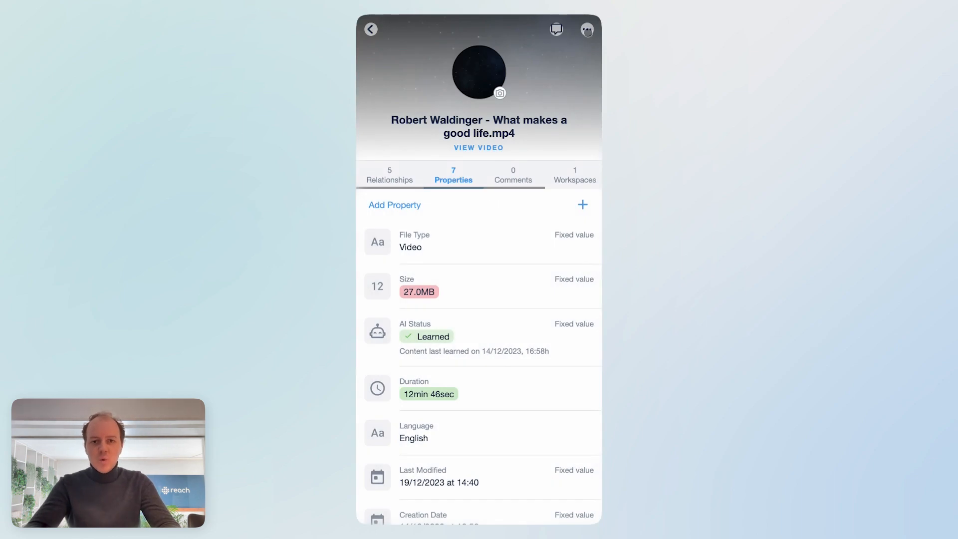
- Preview the video's transcription from its options menu and scroll through the content
left_click(586, 29)
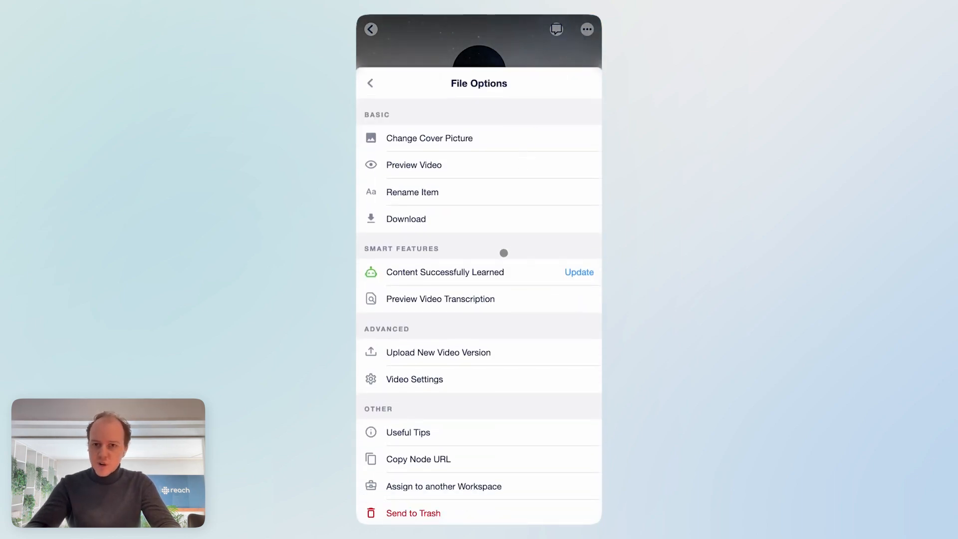
left_click(441, 299)
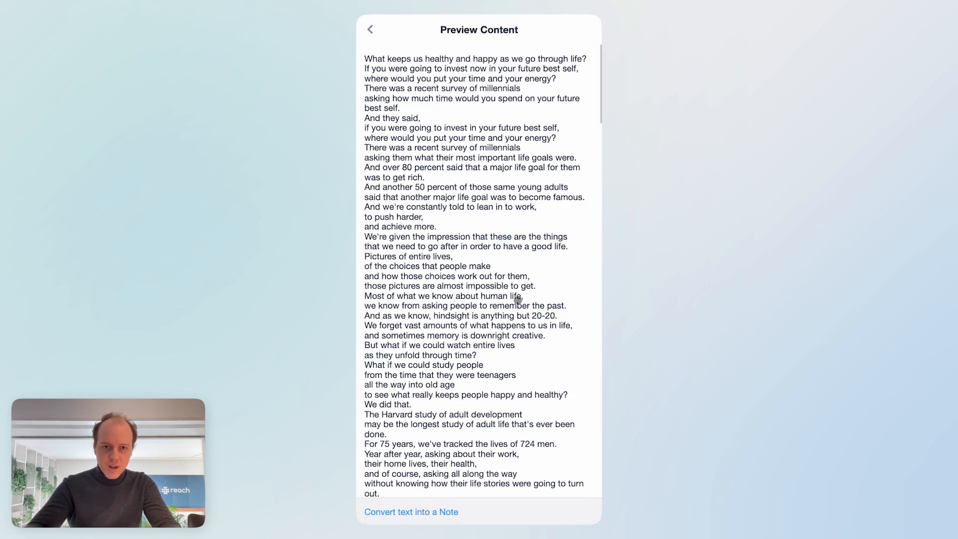
scroll("down", 3)
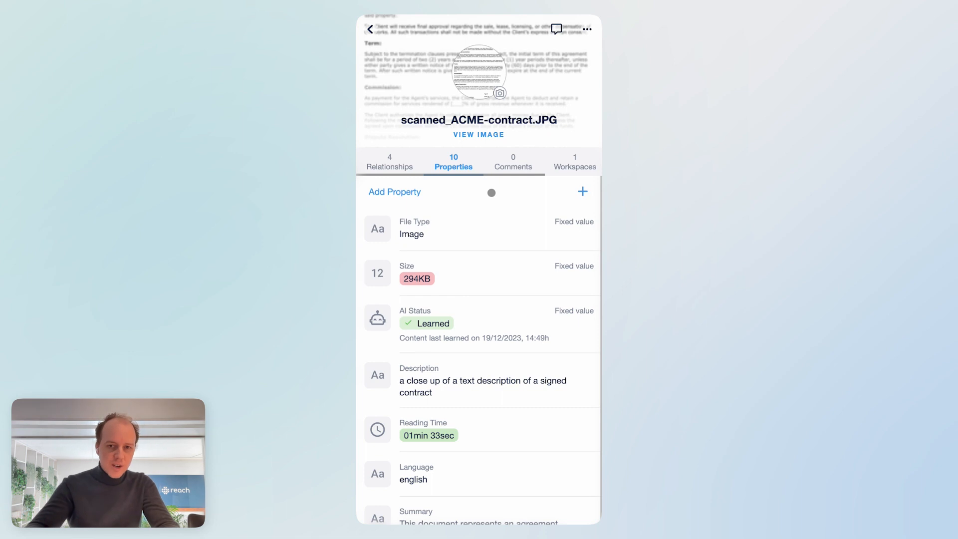
- Scroll scanned_ACME-contract.JPG's properties to its Summary and Detected Tags like document, signature, agreement
scroll("down", 3)
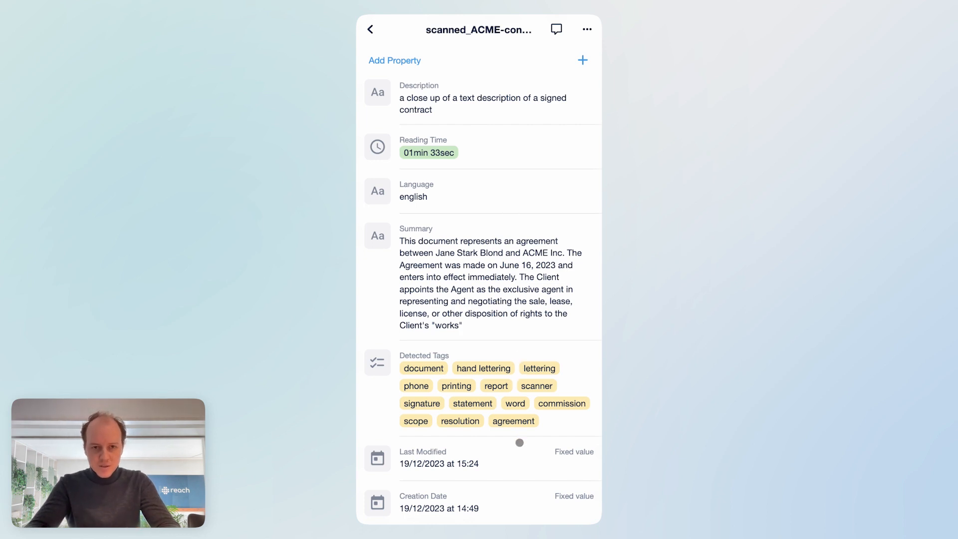
scroll("down", 3)
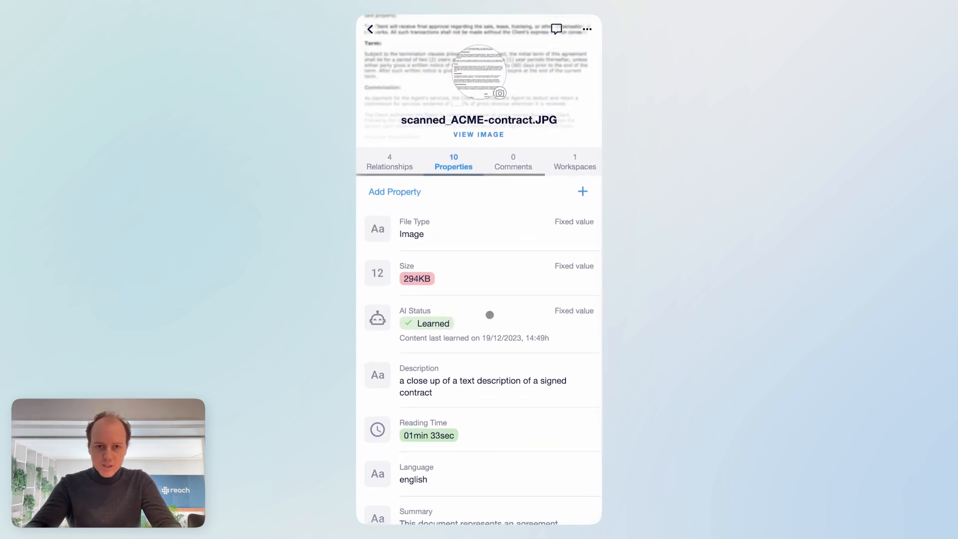
- Add the recommended Contracts tag as a relationship on the contract image
left_click(389, 162)
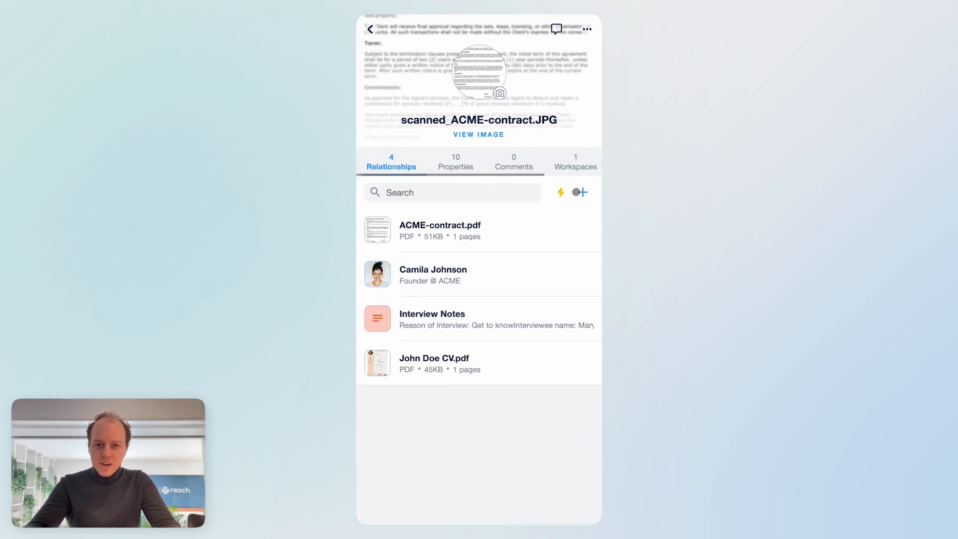
left_click(580, 192)
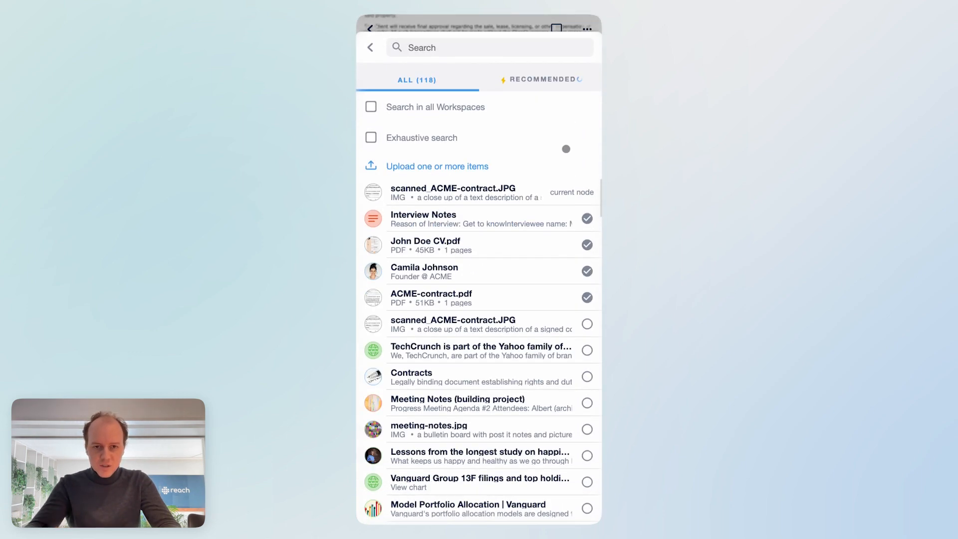
left_click(541, 79)
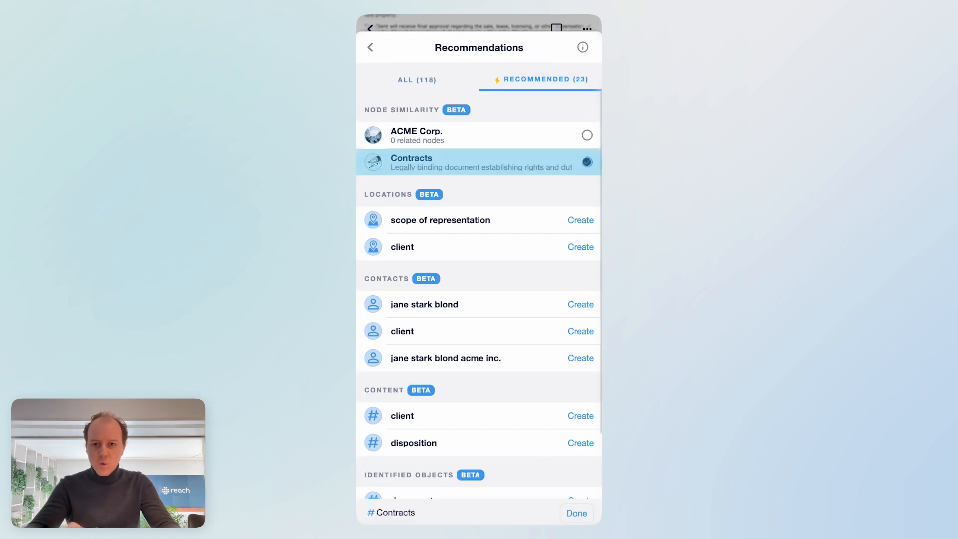
left_click(586, 161)
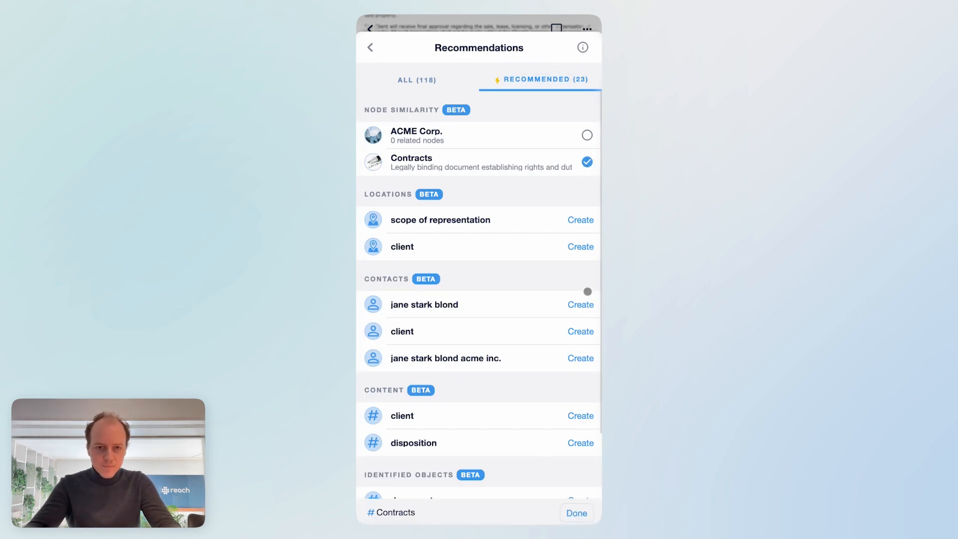
left_click(576, 512)
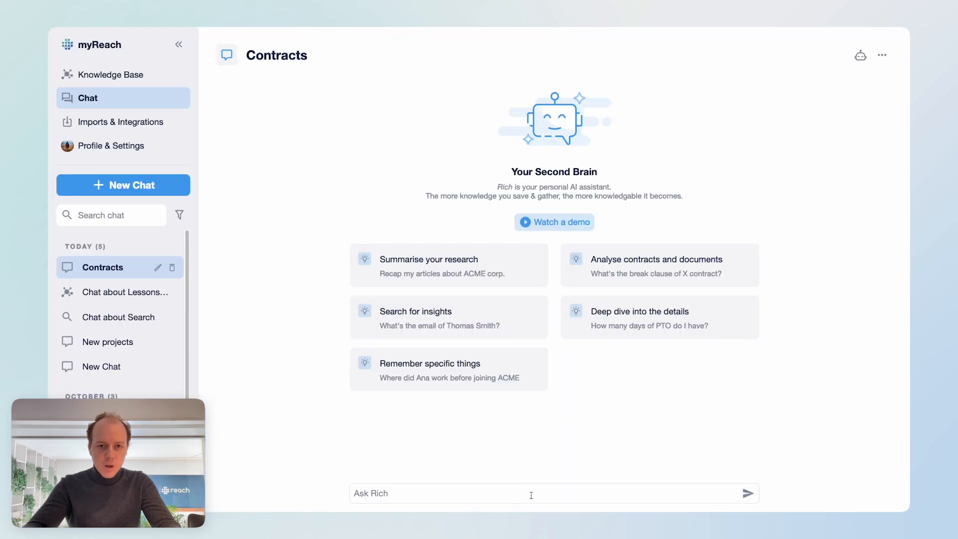
- Send the break clause question, then return to the Knowledge Base filtered to Website and File nodes
type("What's the break clause of the ACME contract?")
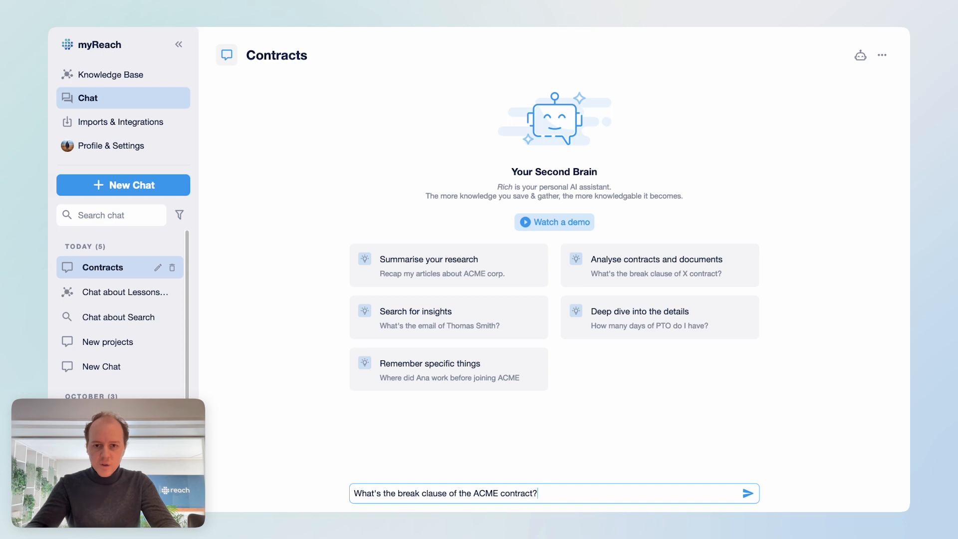
left_click(748, 493)
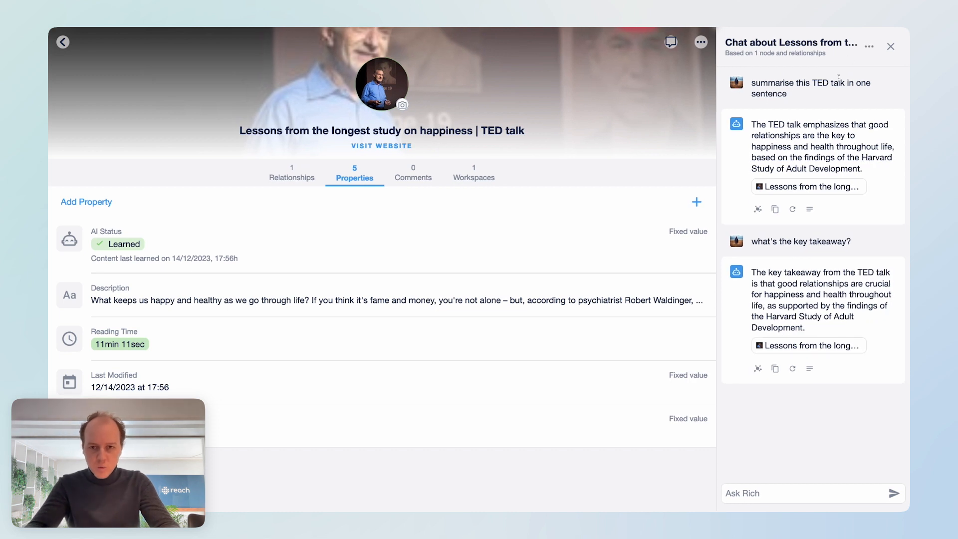
left_click(63, 41)
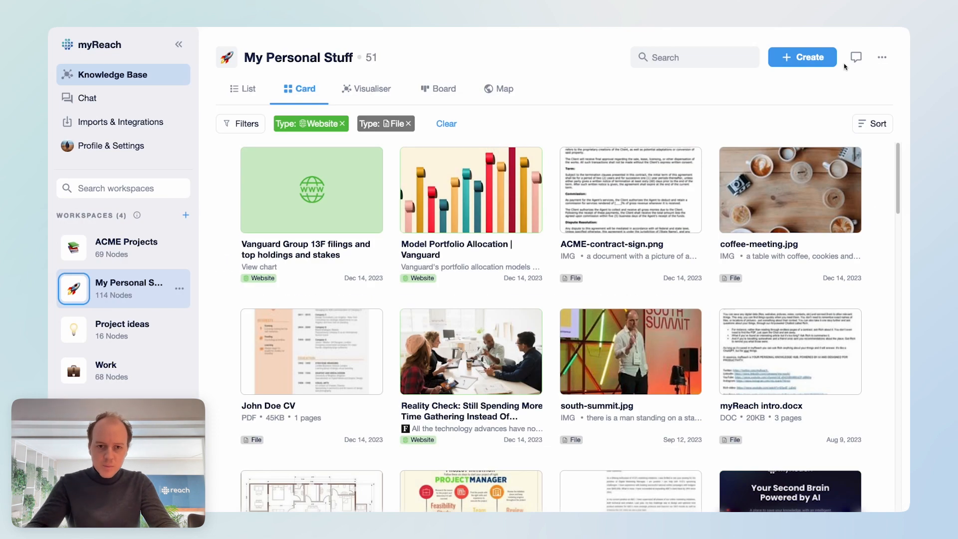
- Set the chat personality to Eminem and resend the Vanguard top three companies question
left_click(856, 57)
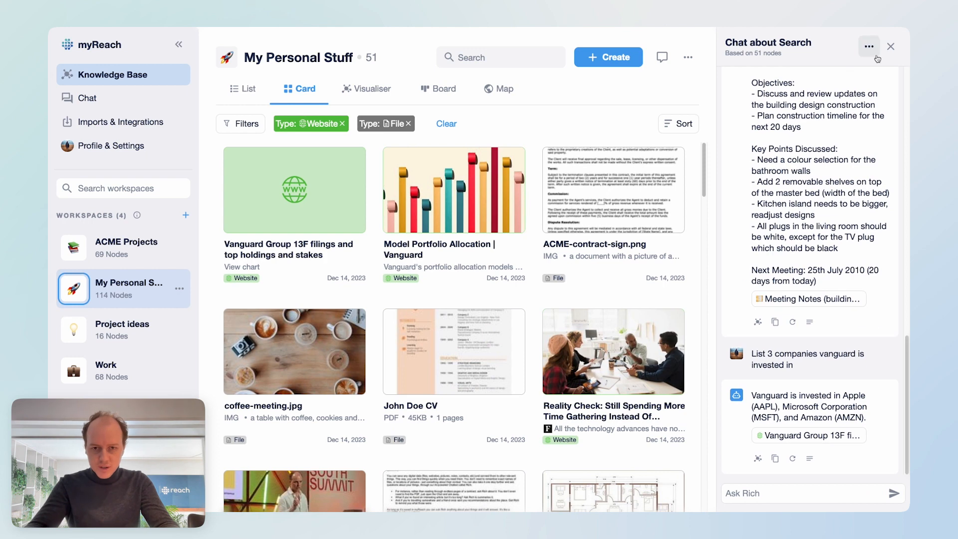
left_click(868, 46)
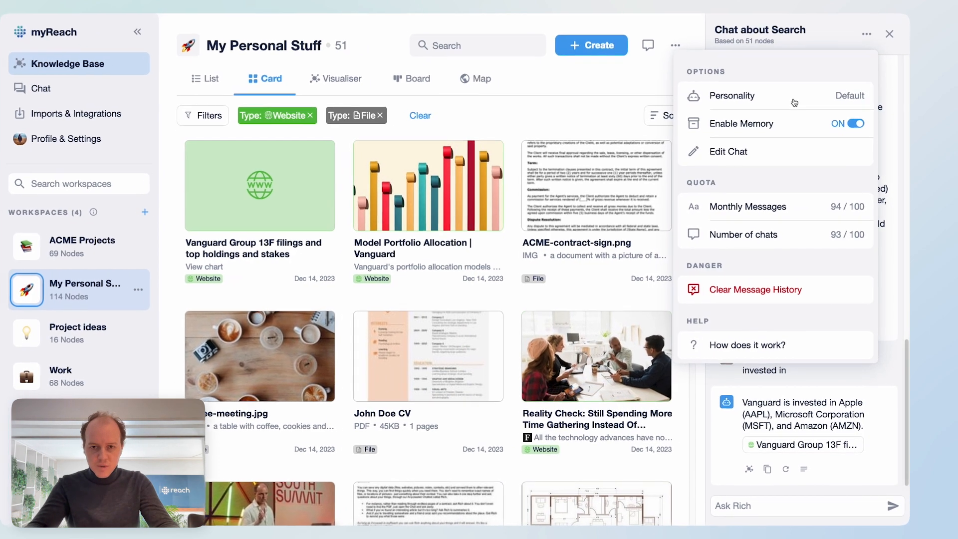
left_click(732, 95)
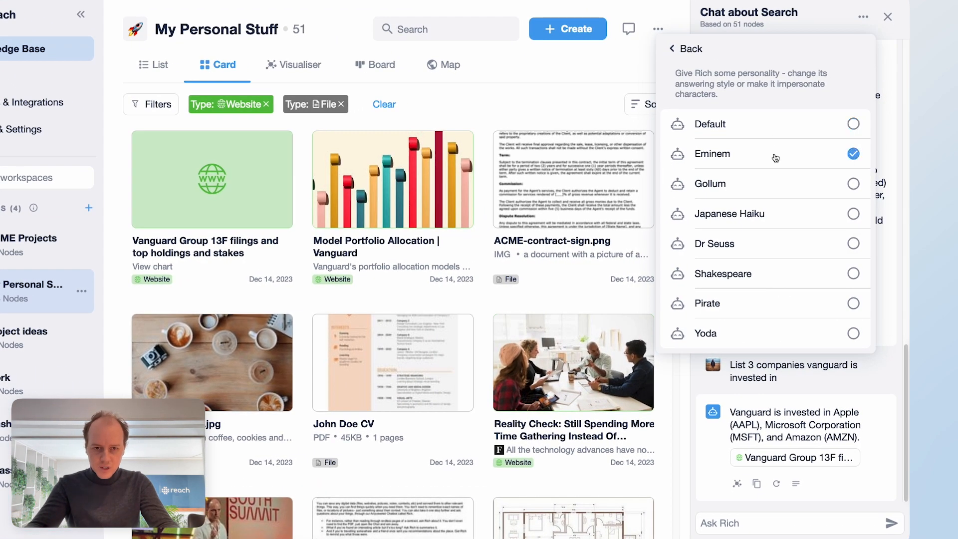
left_click(684, 49)
type("List 3 companies vanguard is investe")
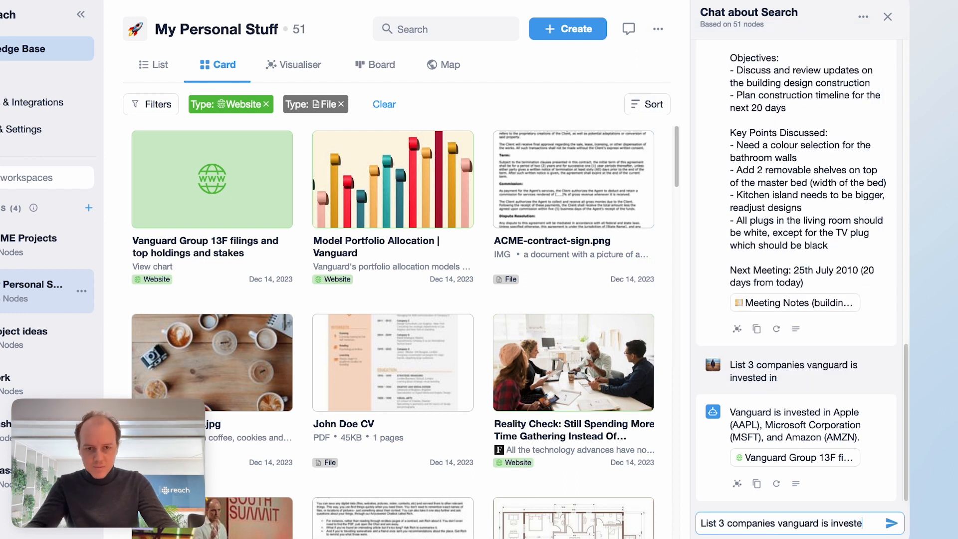
left_click(888, 523)
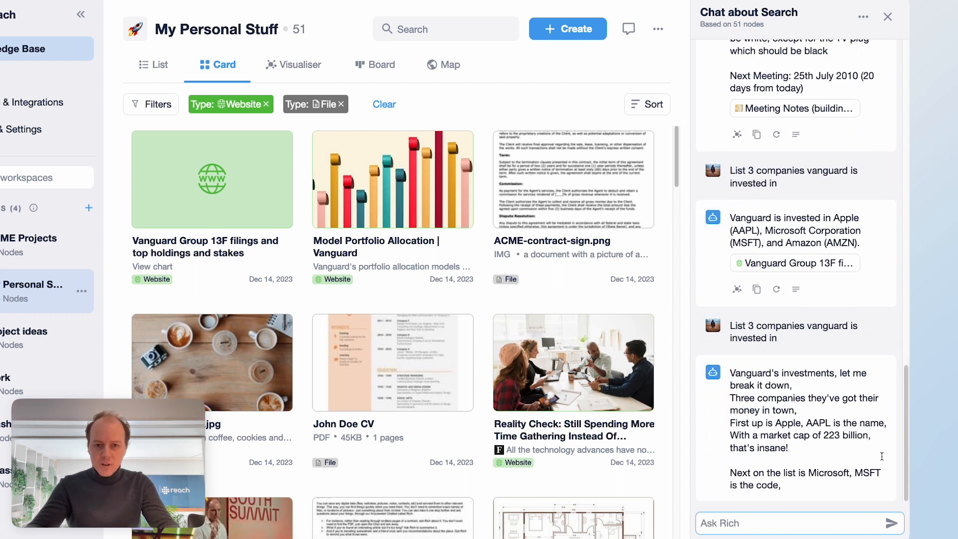